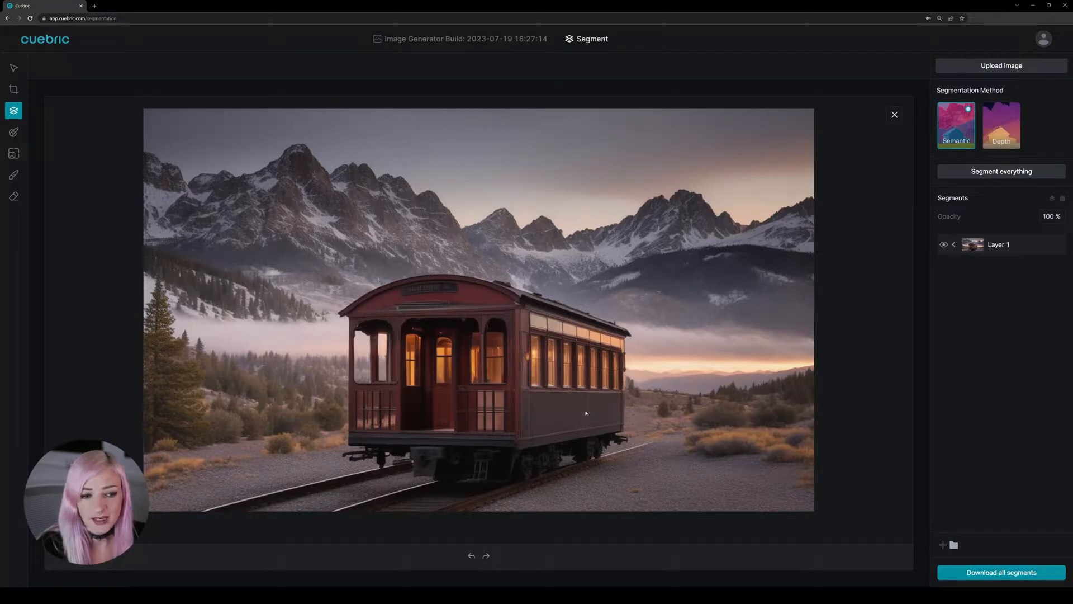
pyautogui.moveTo(573, 386)
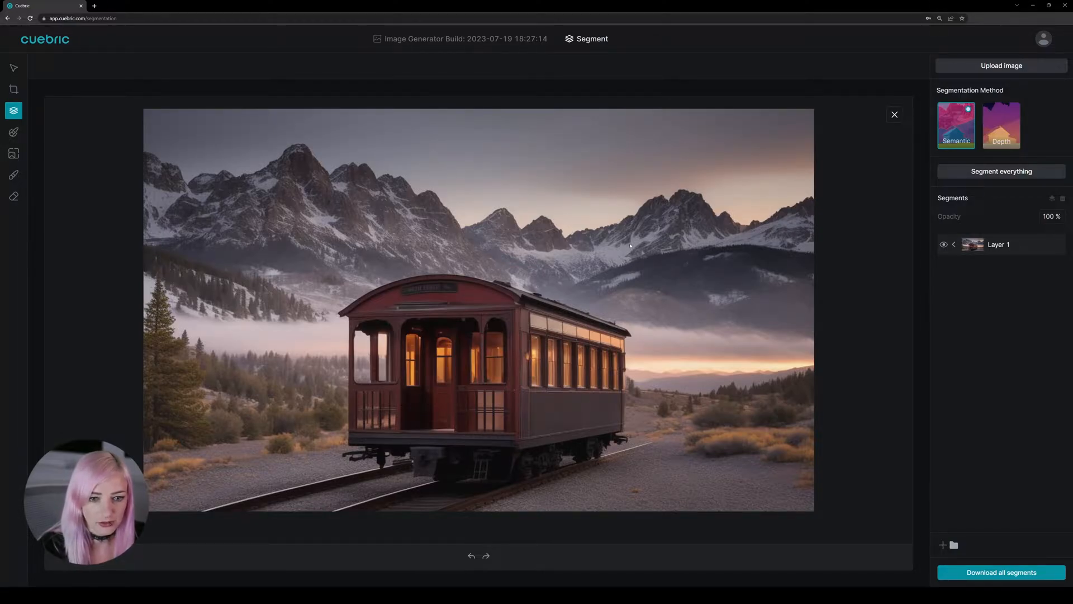
pyautogui.moveTo(368, 322)
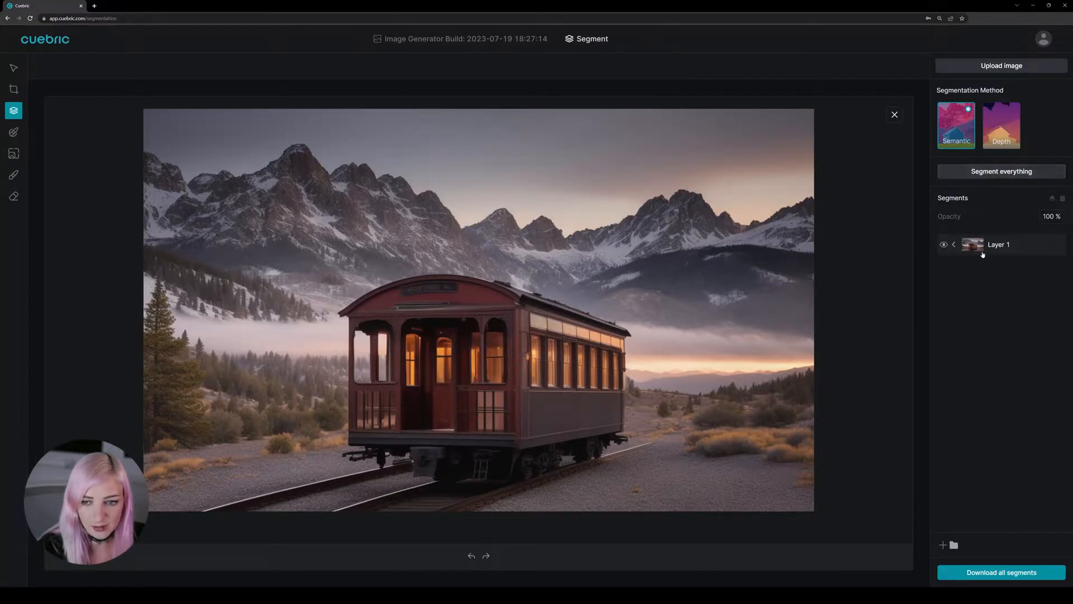
# Run Segment everything on the train image and inspect the train car's layer by hiding and showing it.
pyautogui.click(1000, 172)
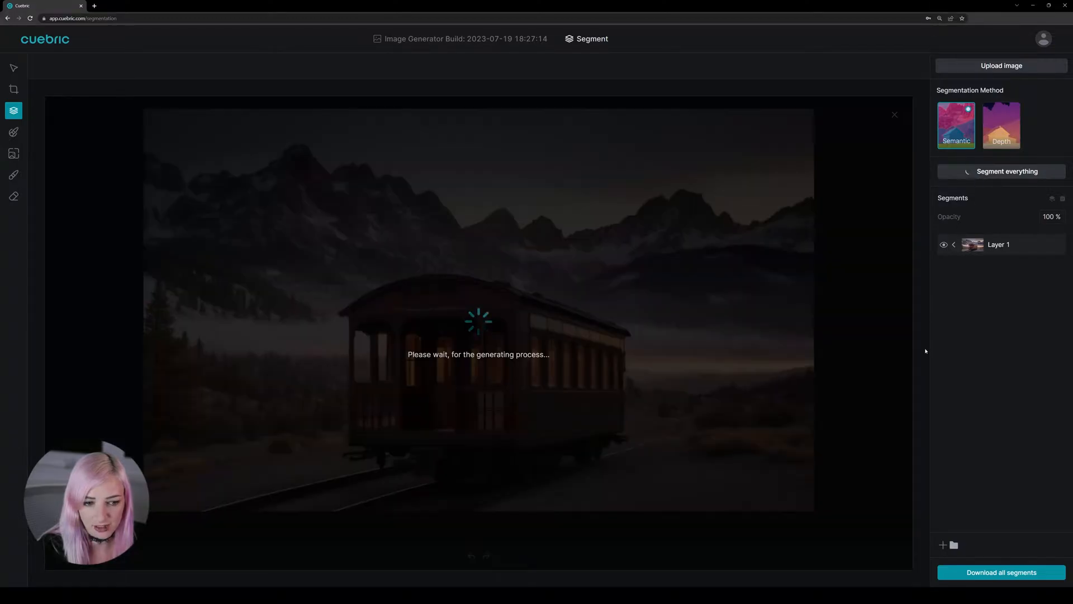
pyautogui.moveTo(799, 313)
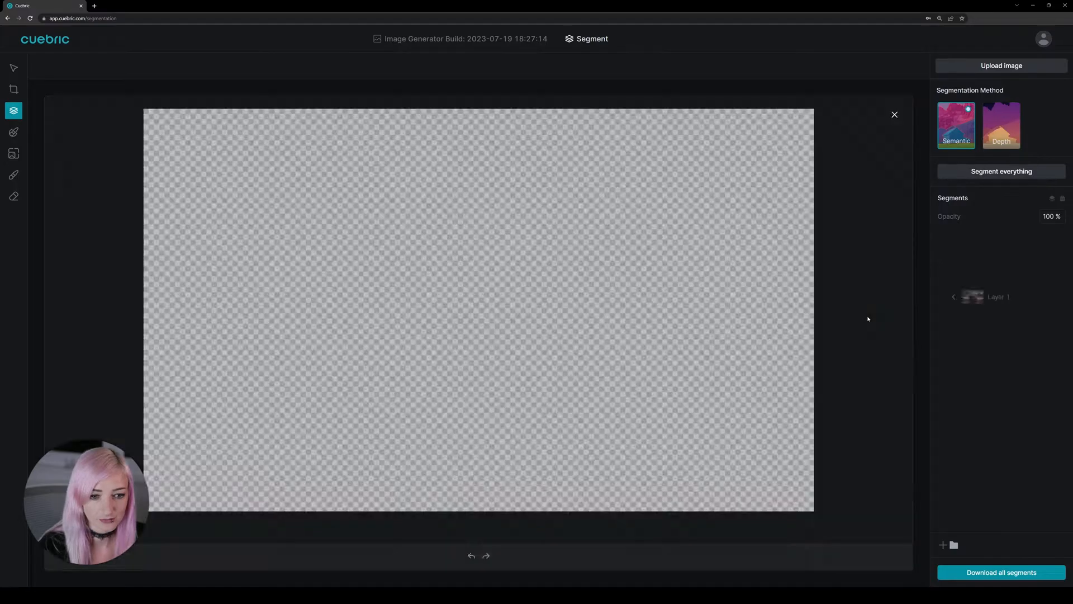
pyautogui.click(1000, 171)
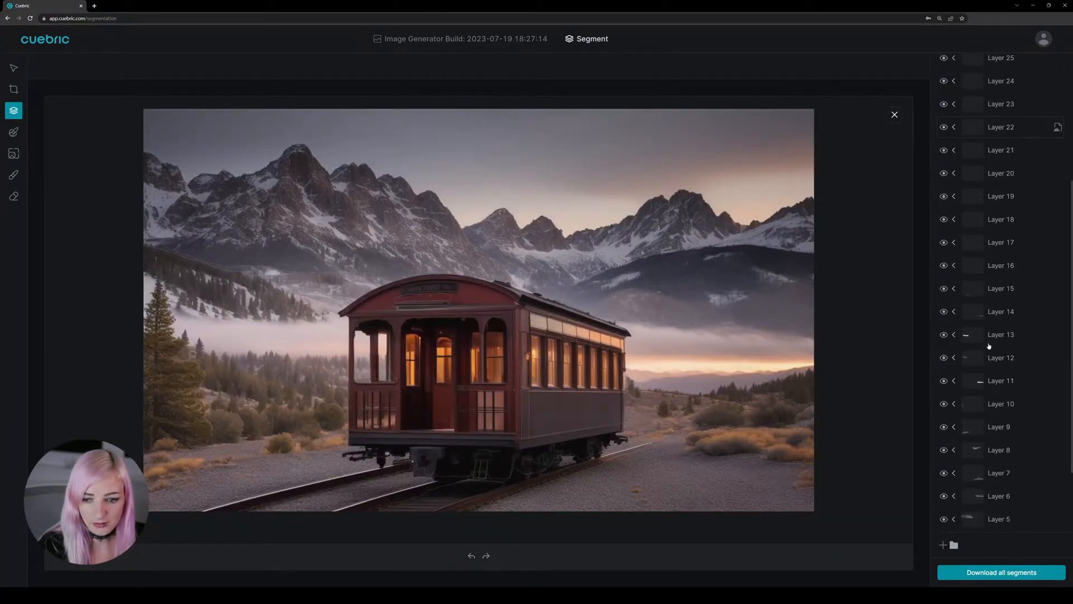
pyautogui.scroll(-3)
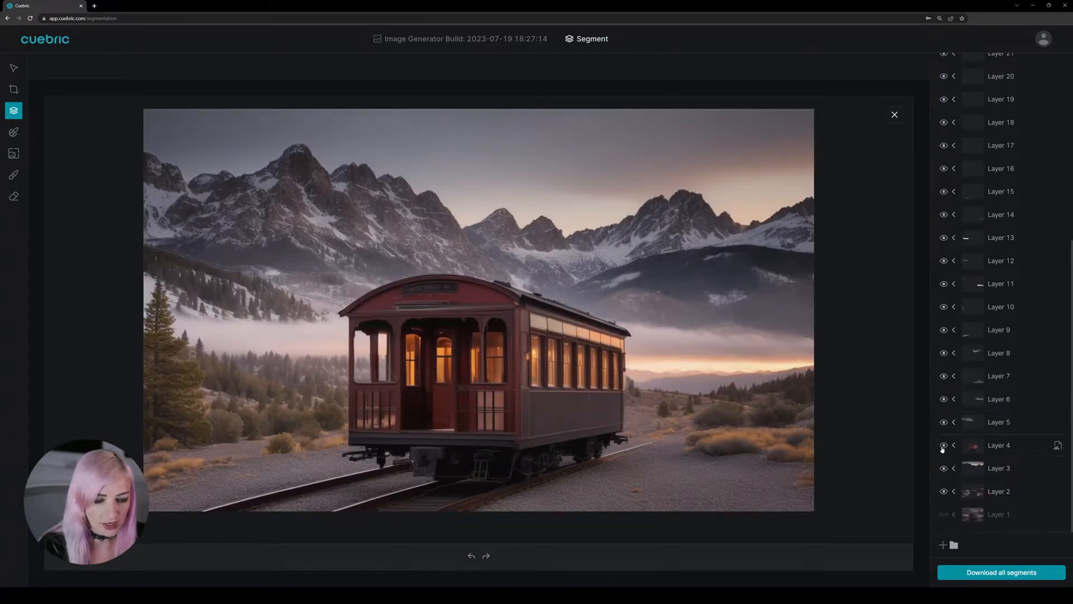
pyautogui.click(944, 446)
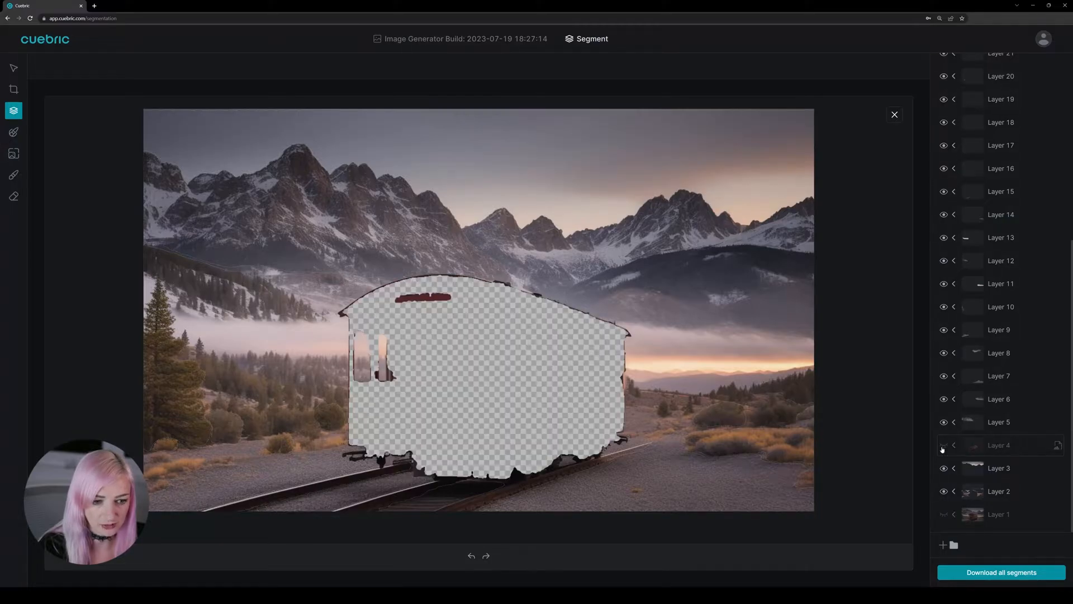
pyautogui.click(942, 449)
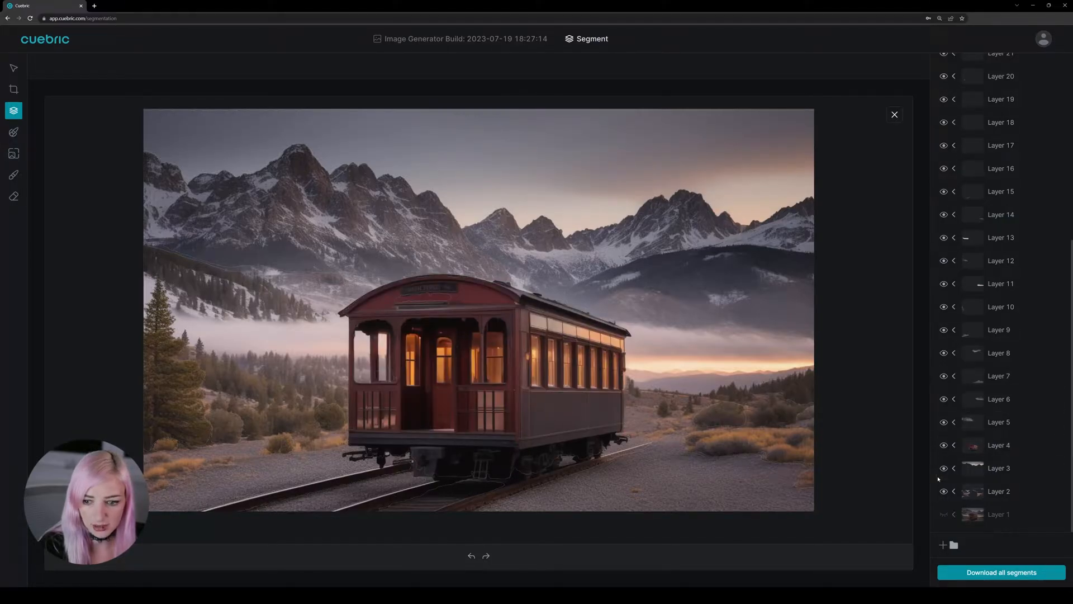
pyautogui.scroll(3)
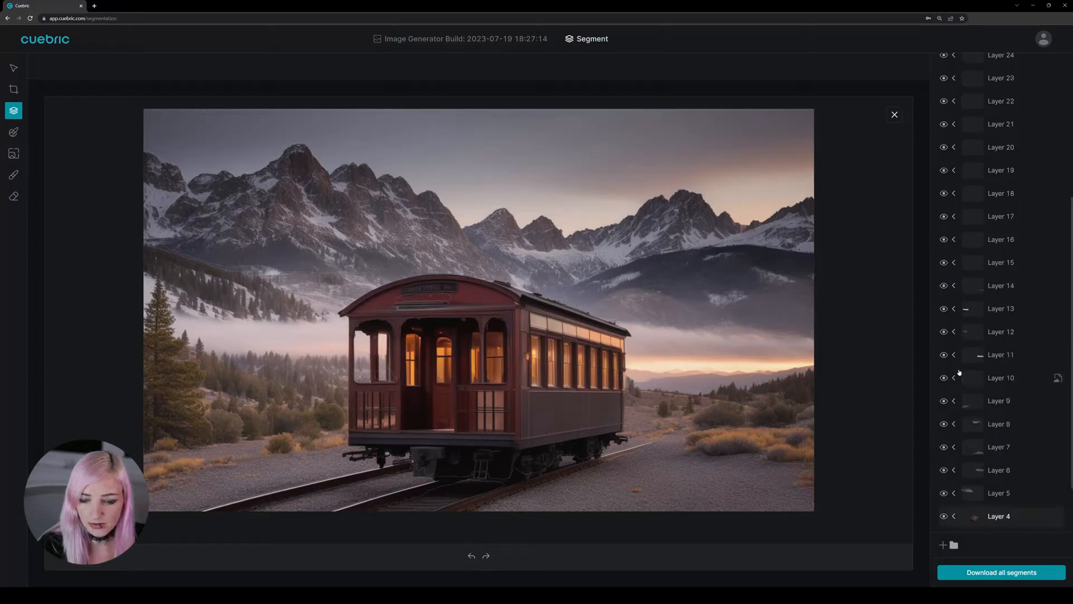
pyautogui.scroll(3)
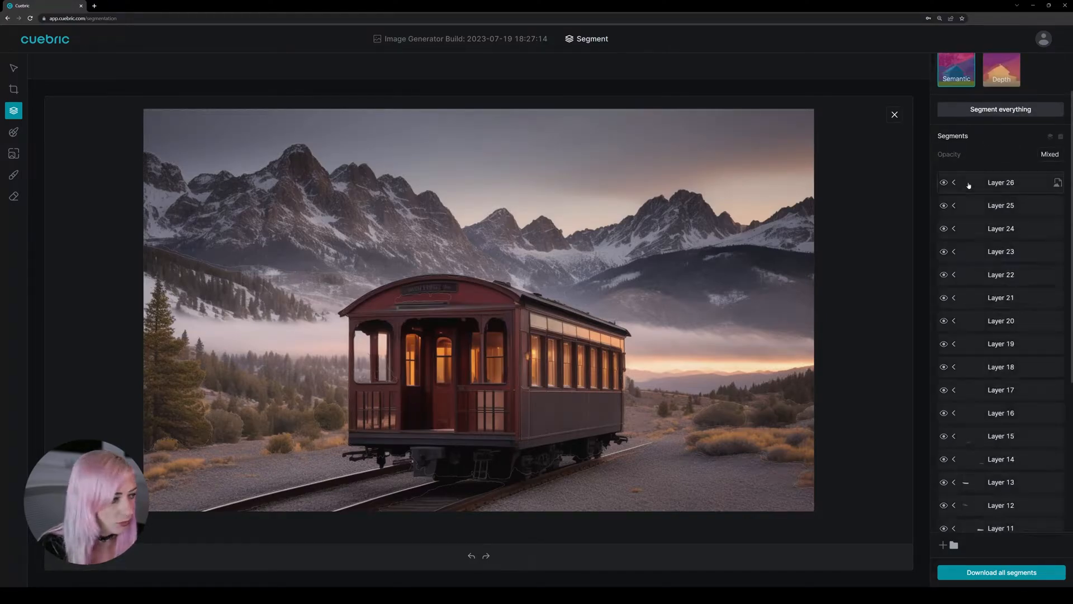
pyautogui.scroll(-3)
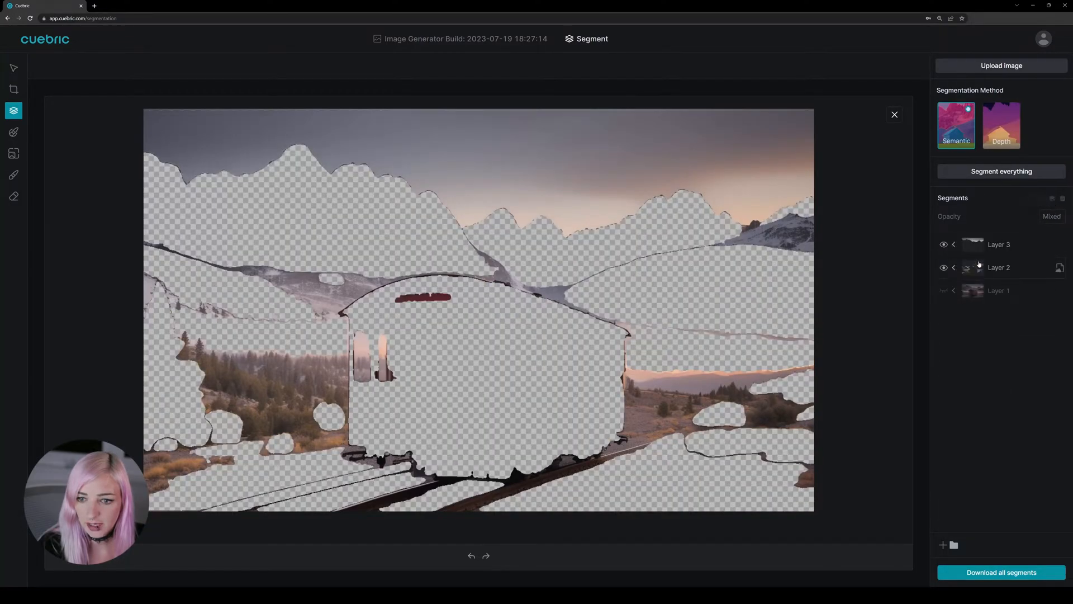
# Delete the leftover segment layers so only the original full image layer remains.
pyautogui.click(998, 267)
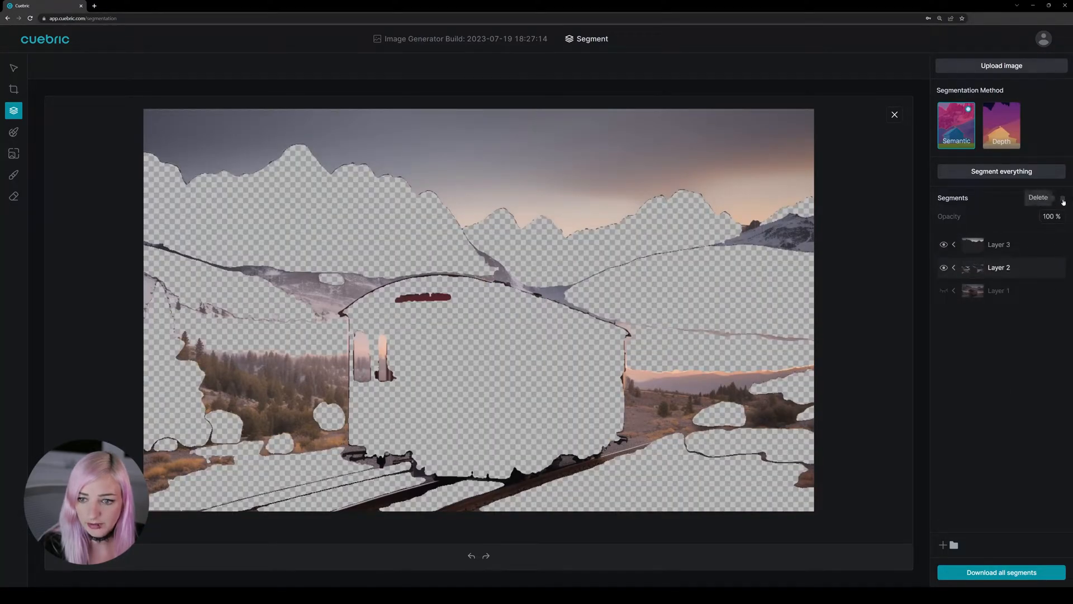
pyautogui.click(1037, 198)
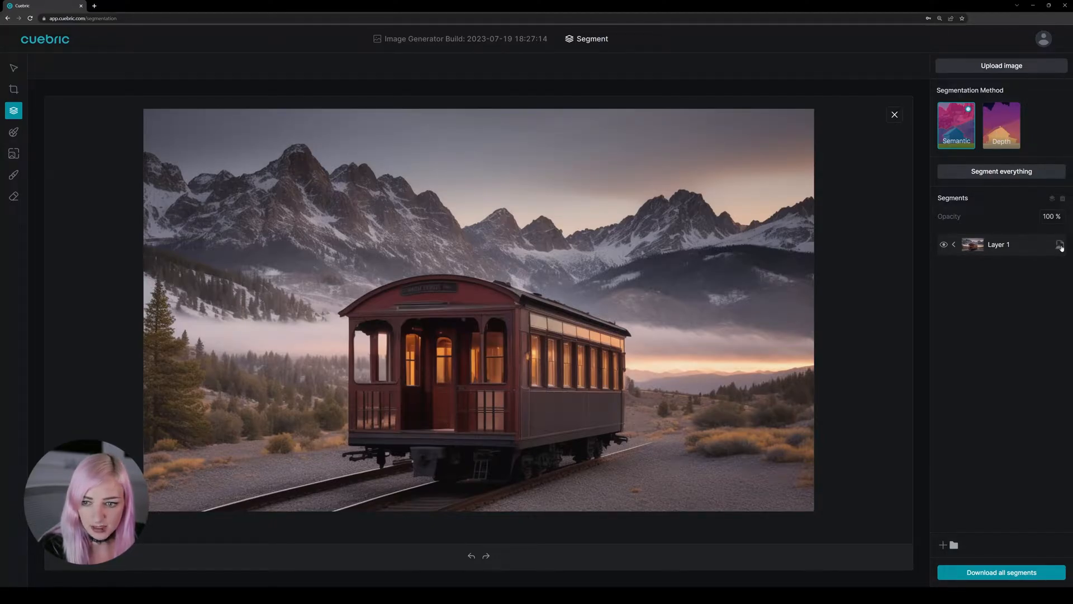
# Duplicate Layer 1, switch to the Depth method and calculate the depth map (range 0–255).
pyautogui.click(1059, 245)
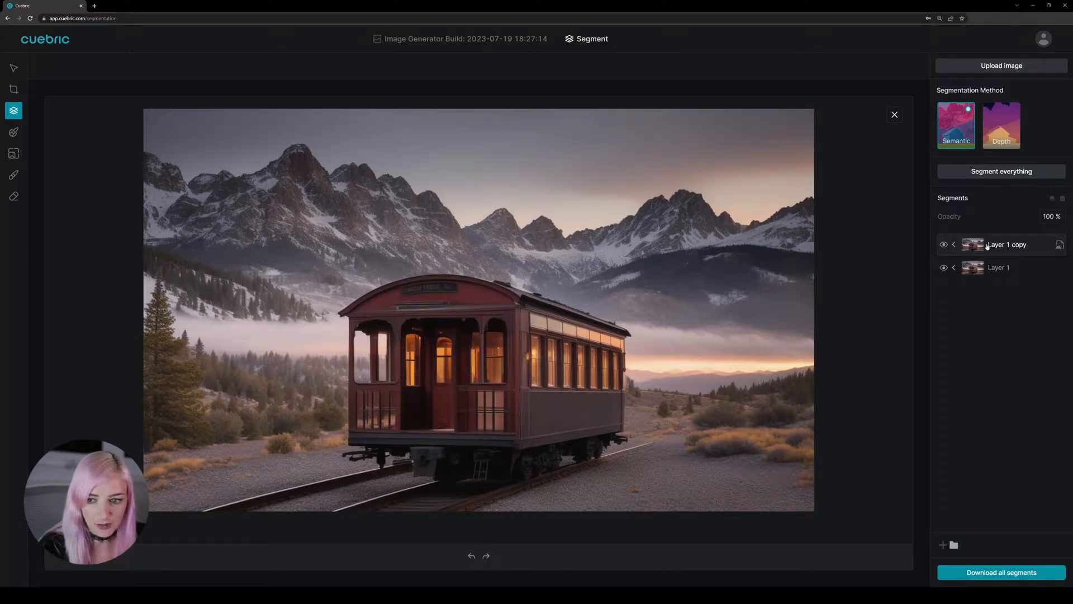
pyautogui.moveTo(1006, 245)
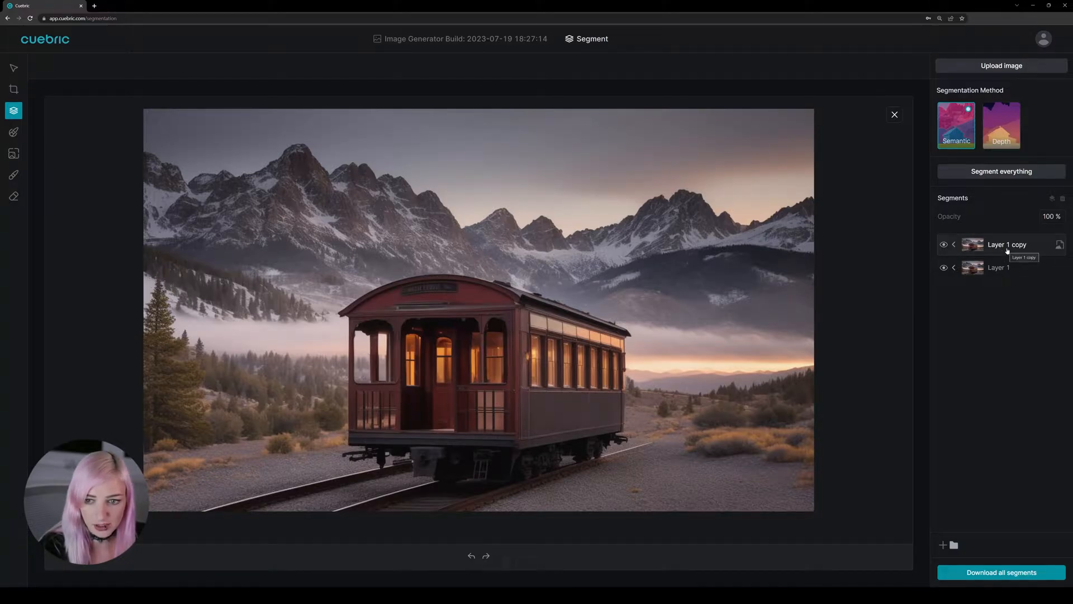
pyautogui.click(1000, 124)
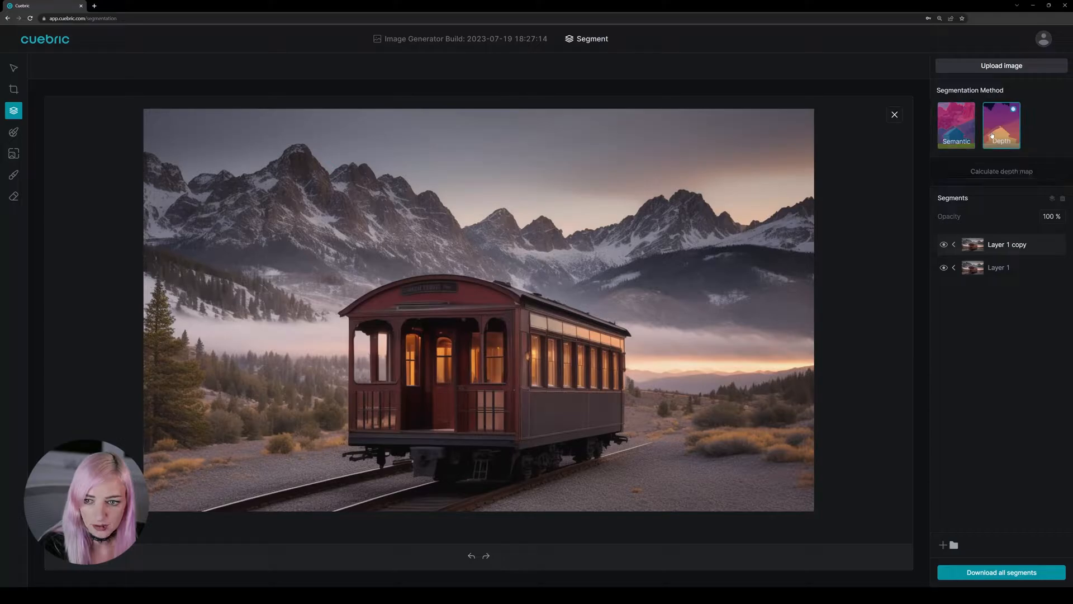
pyautogui.click(999, 171)
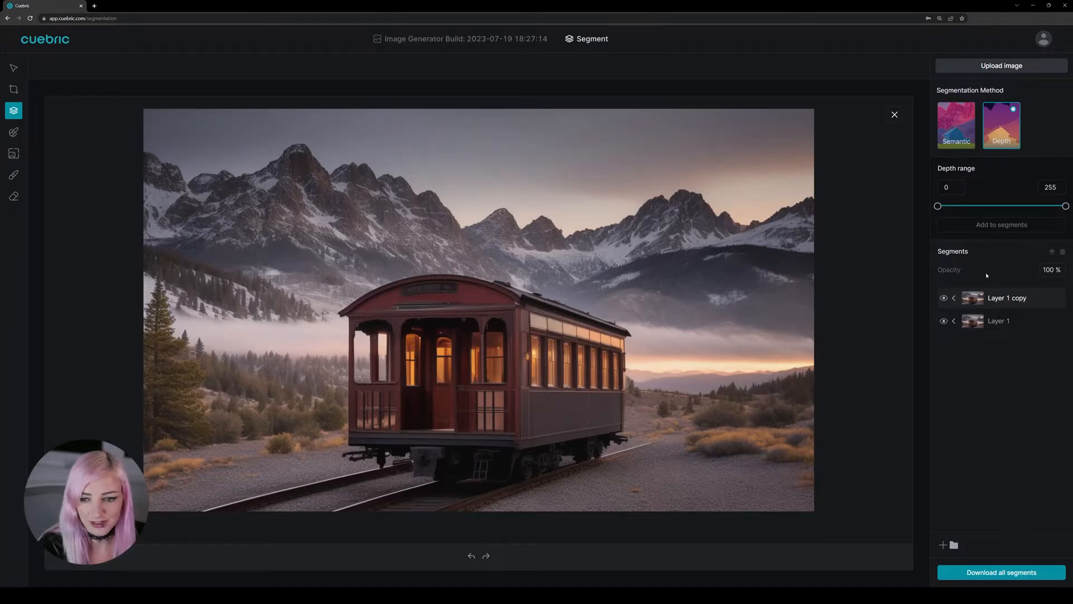
pyautogui.moveTo(943, 322)
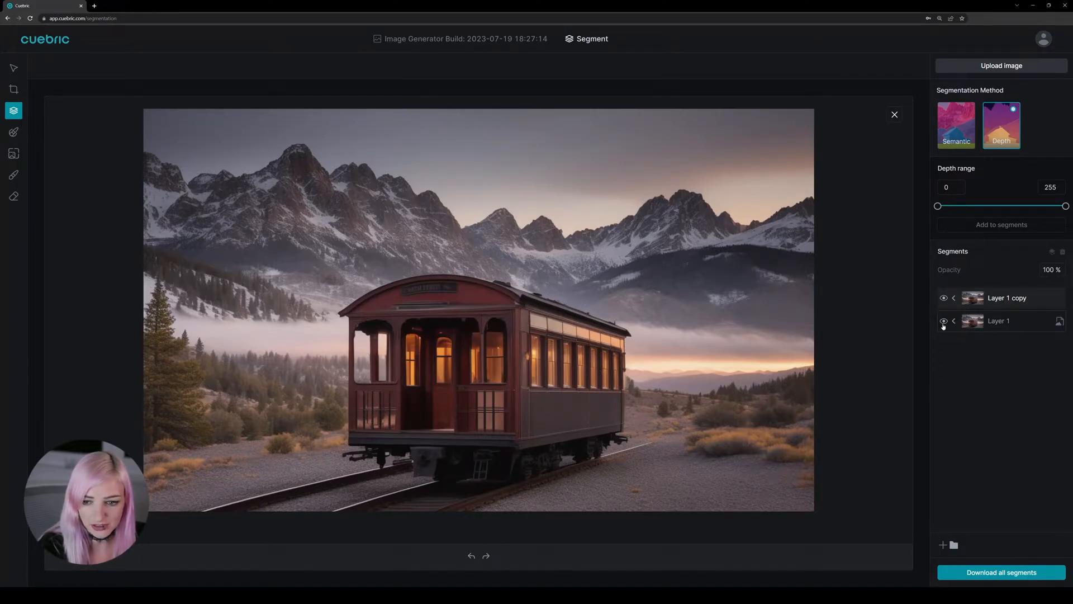
# Hide Layer 1 and add the near-depth range (about 129–255) as a new segment layer.
pyautogui.click(944, 325)
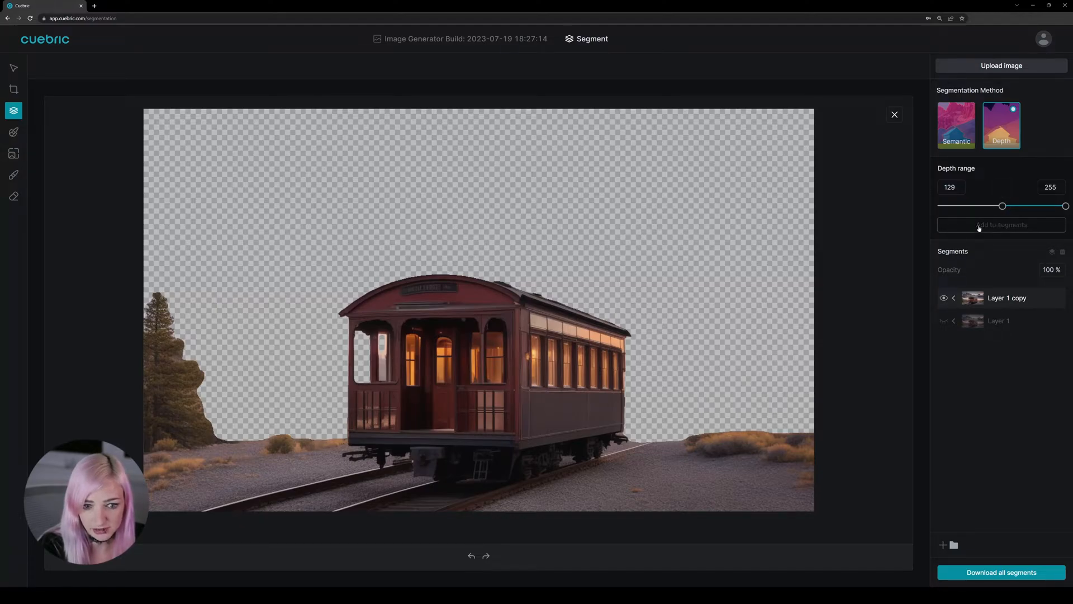
pyautogui.click(1000, 225)
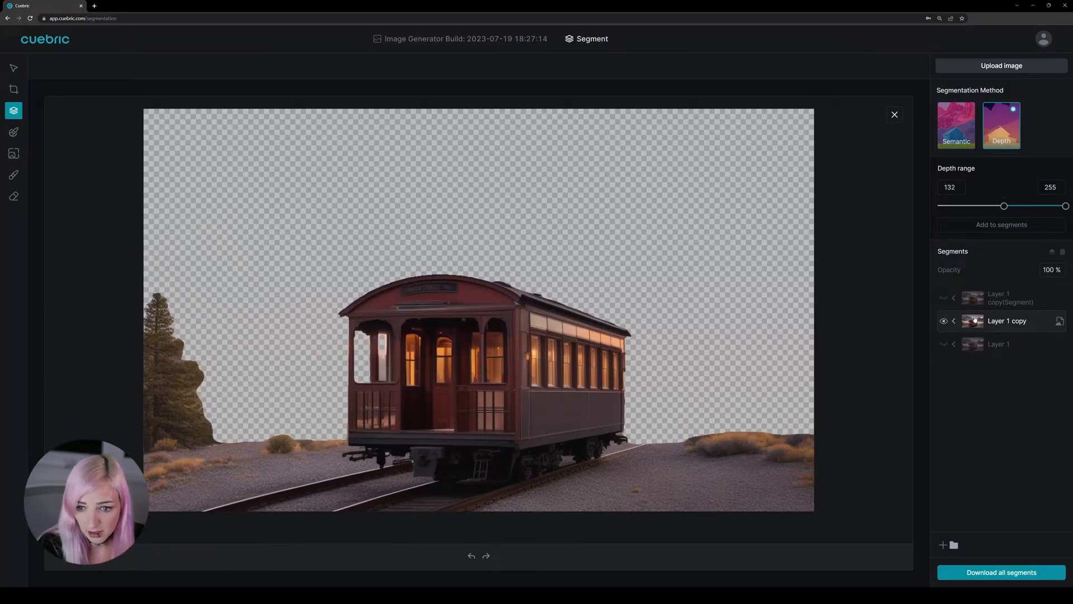
# Hide Layer 1 copy so only the depth segment shows, and return to the Semantic method.
pyautogui.click(1000, 297)
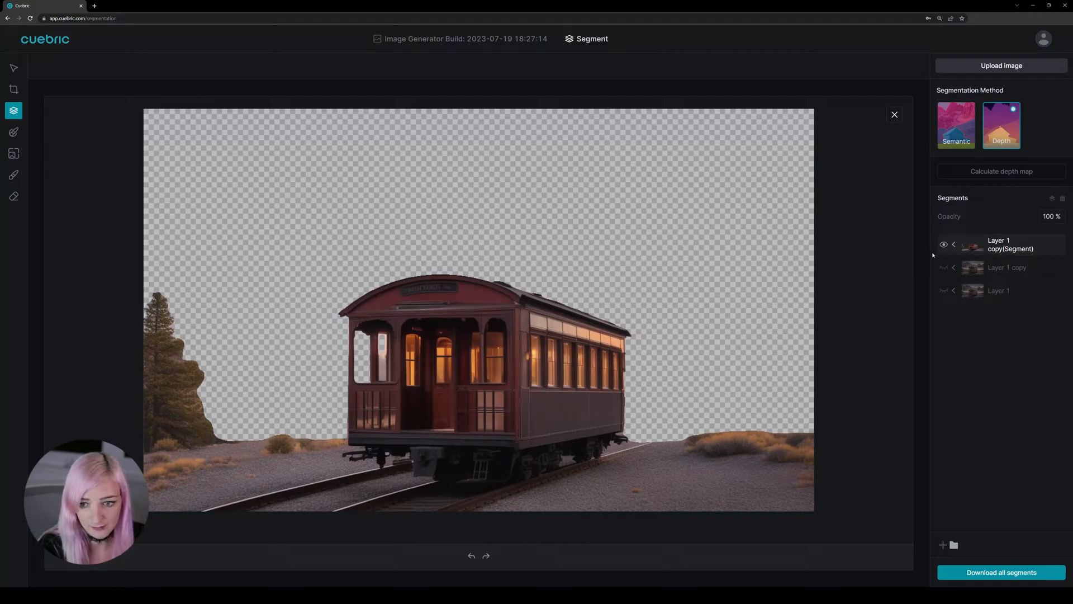
pyautogui.moveTo(917, 98)
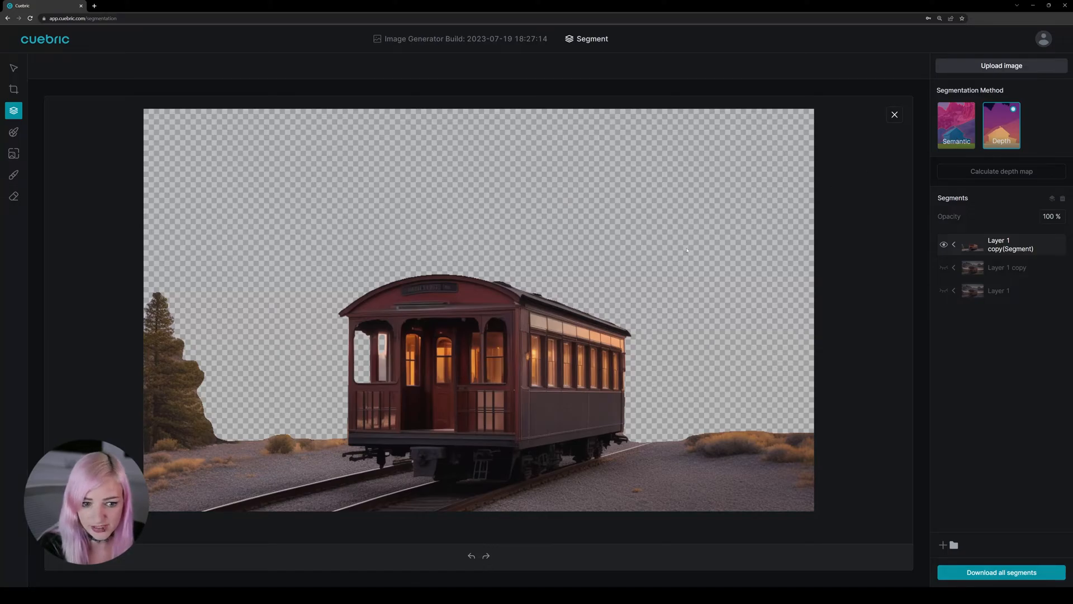
pyautogui.click(956, 125)
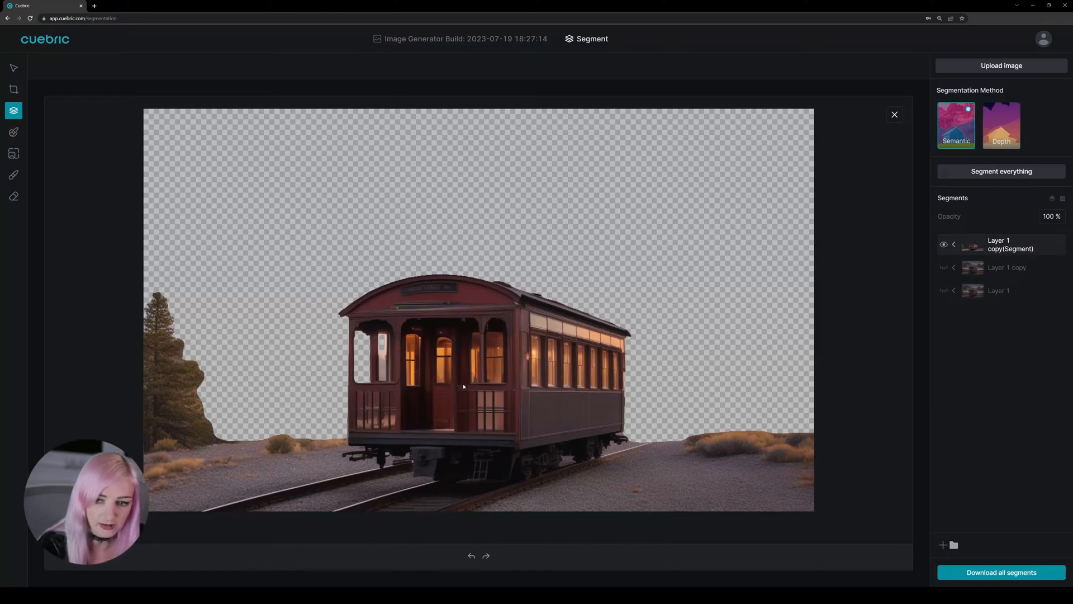
pyautogui.moveTo(977, 313)
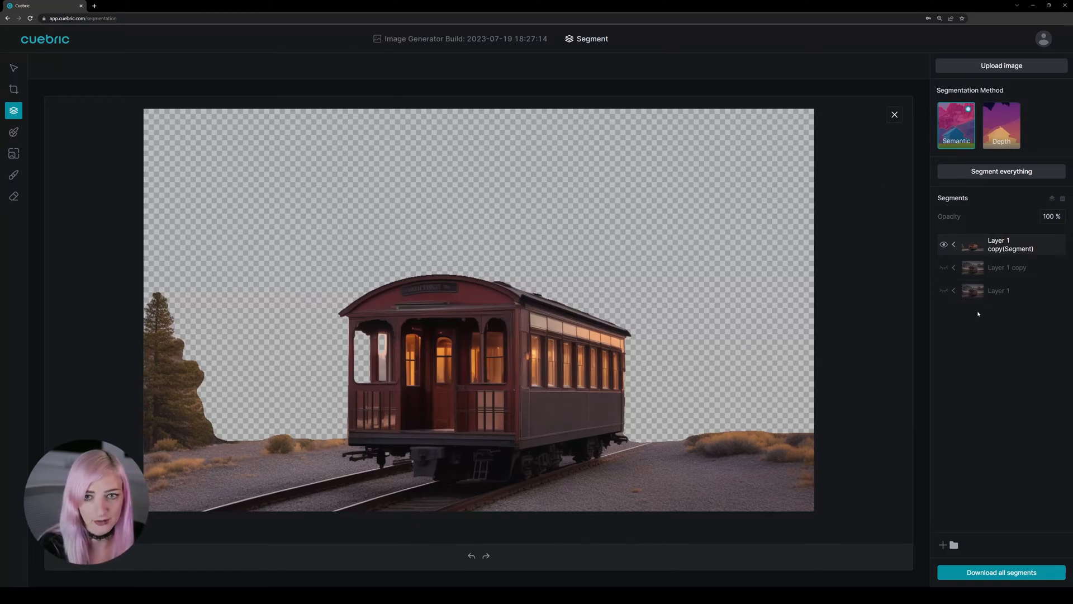